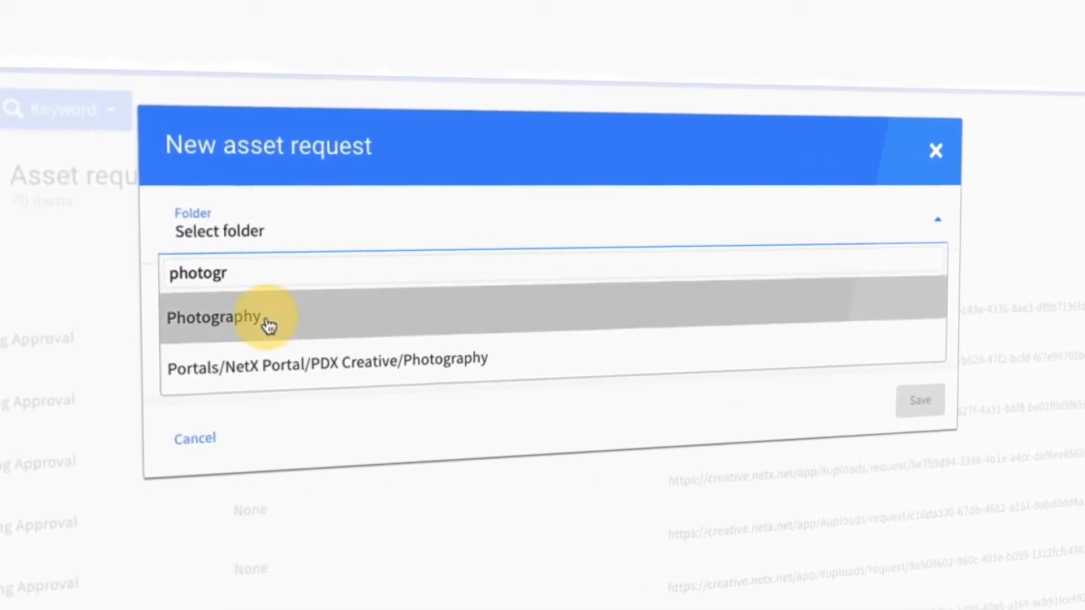
# Target the asset request at the Photography folder and start adding an attribute
pyautogui.click(213, 317)
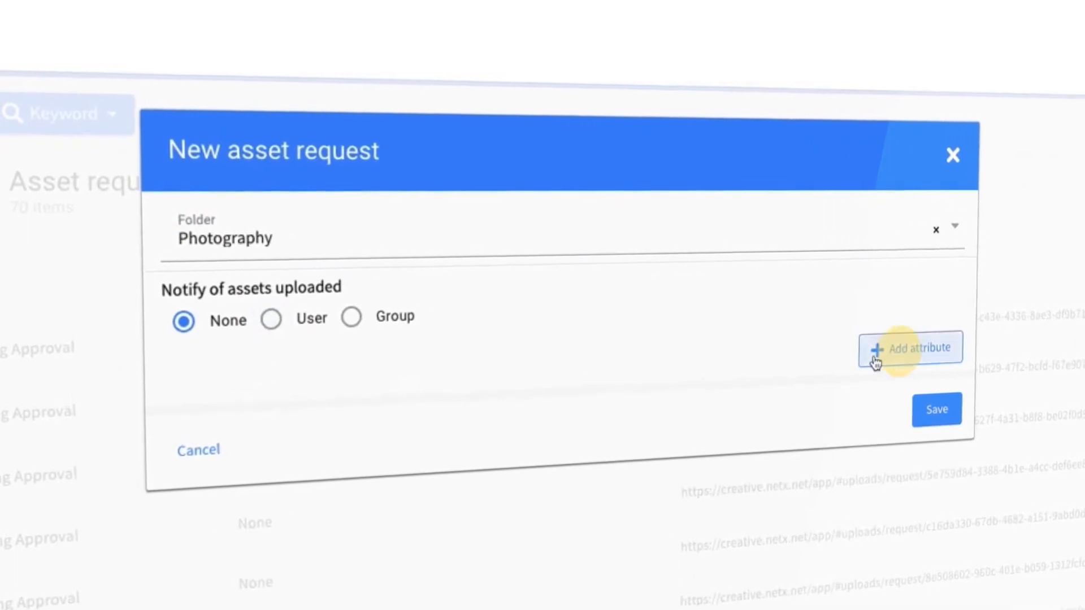
pyautogui.click(910, 348)
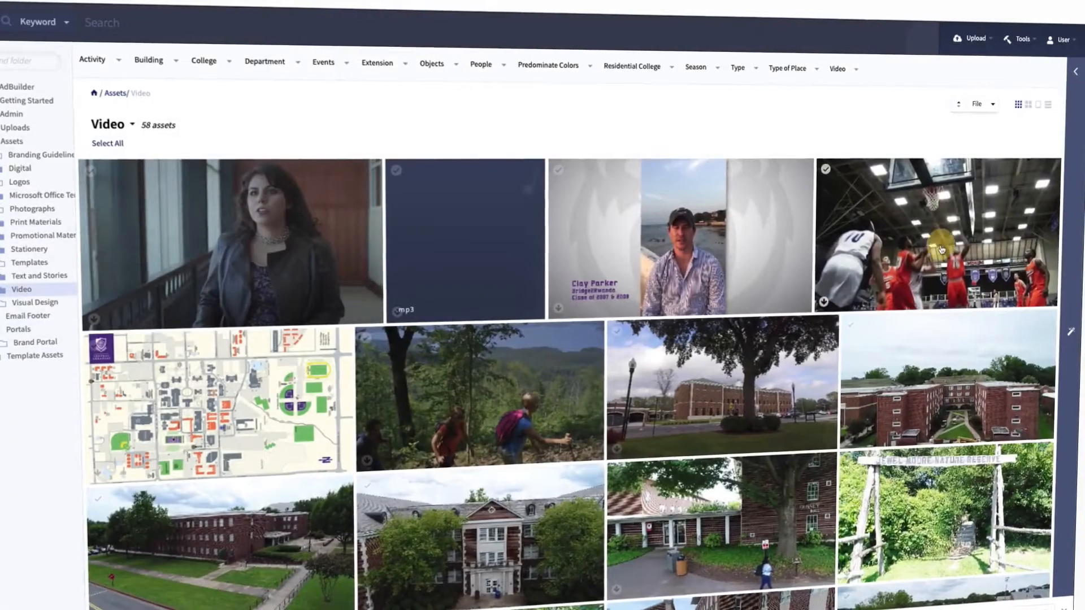
# Open the Video asset folder to browse its 58 assets
pyautogui.click(938, 235)
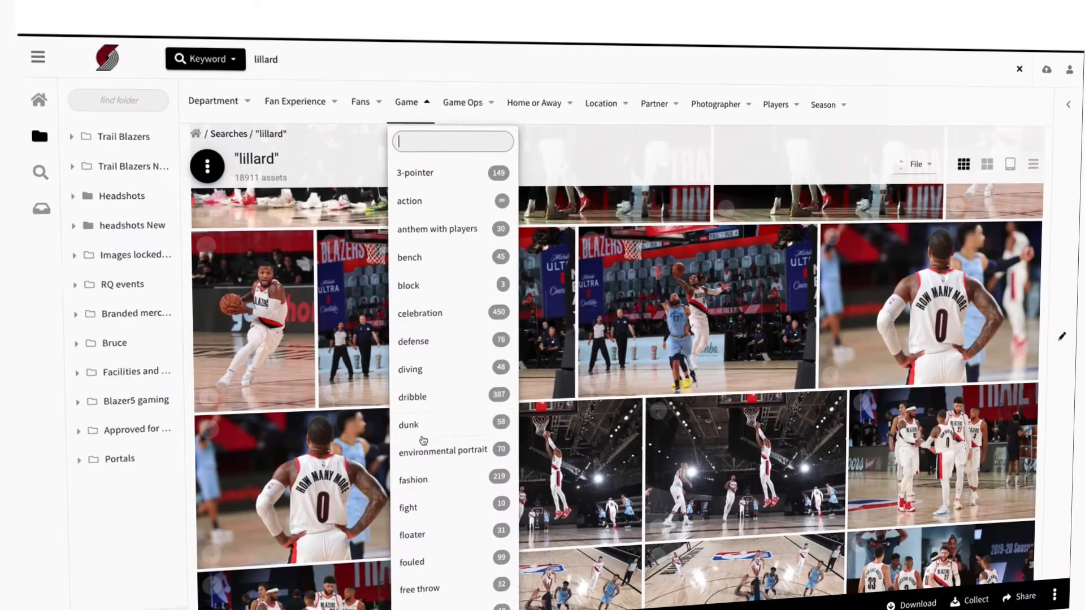
# Filter the 'lillard' results by the Game value 'dunk'
pyautogui.click(408, 424)
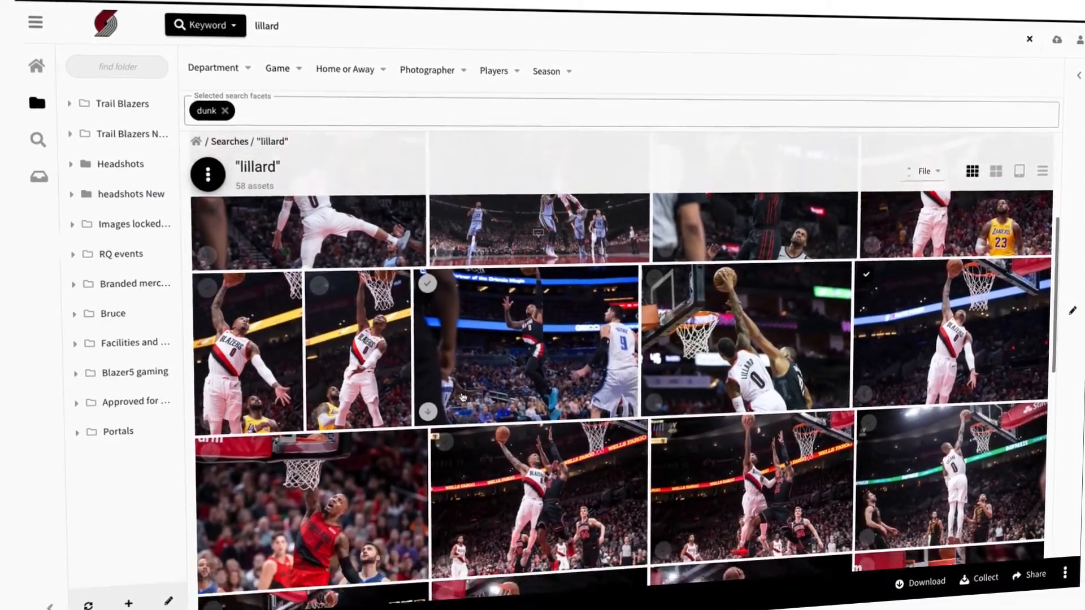
pyautogui.click(926, 580)
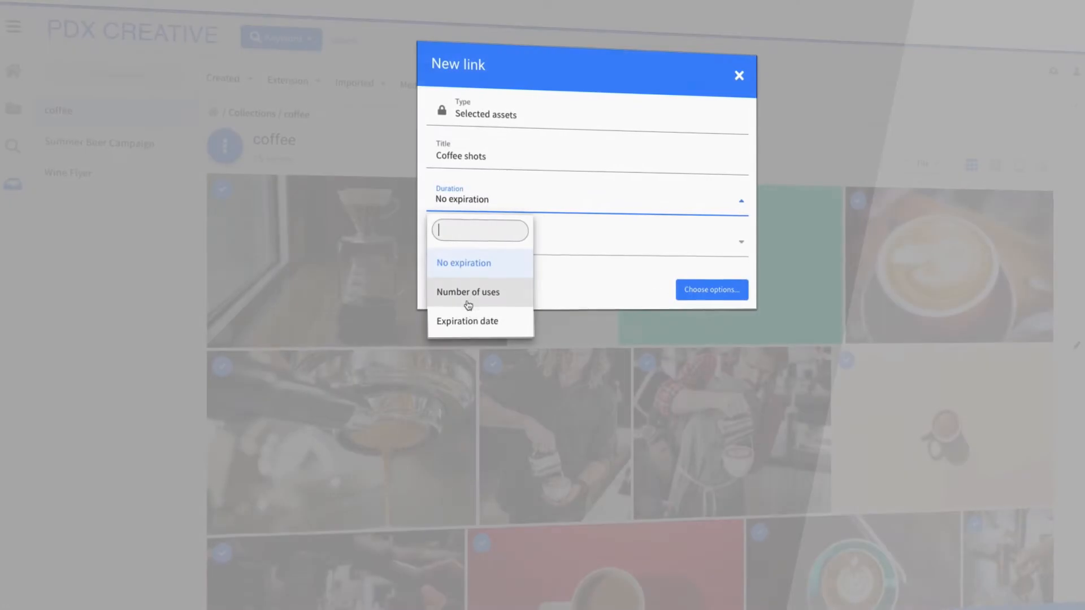
# Set the Coffee shots link duration to an expiration date and pick the day
pyautogui.click(468, 321)
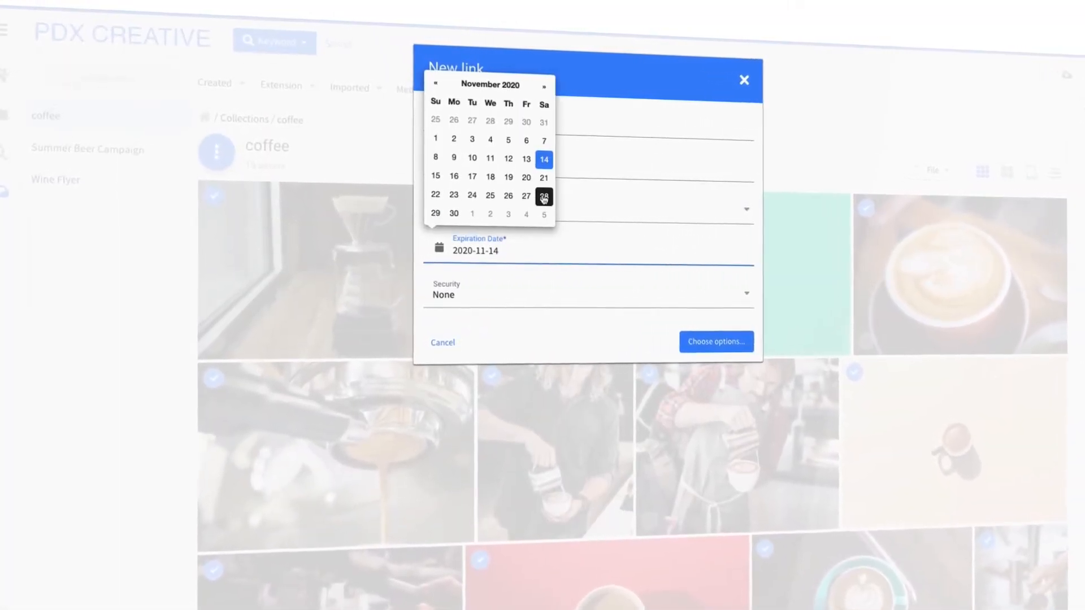
pyautogui.click(715, 342)
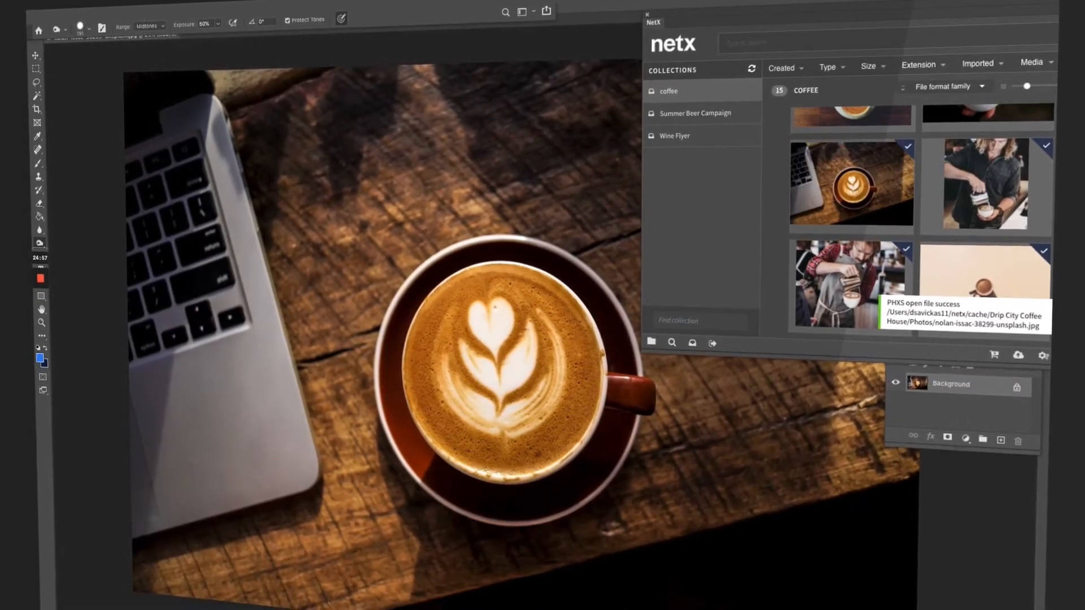
# Open the latte art image from the coffee collection via the NetX panel
pyautogui.click(141, 18)
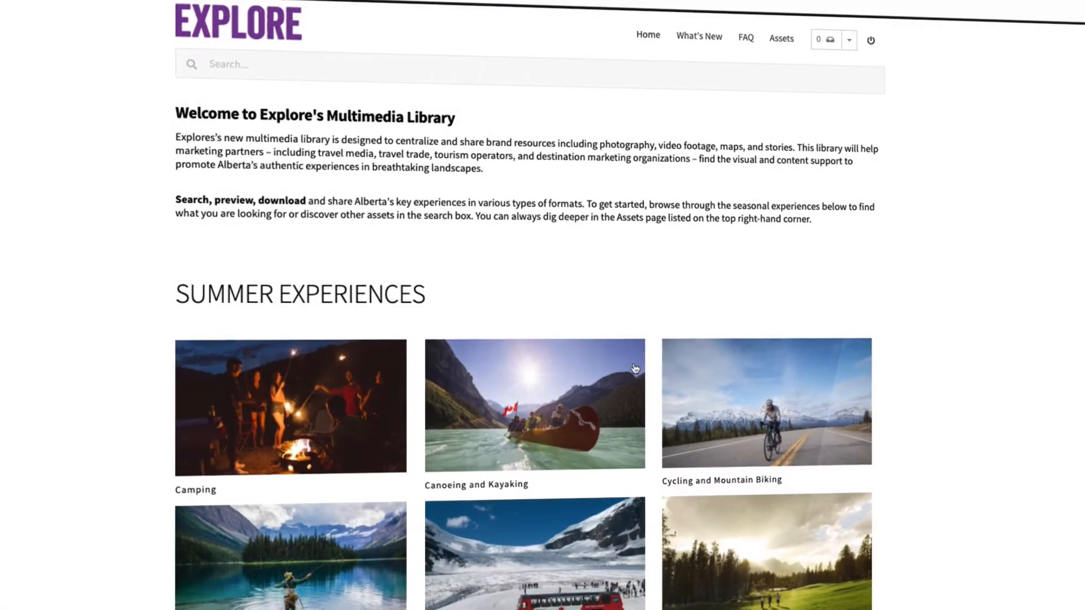
# Scroll through the Explore portal's Summer Experiences categories
pyautogui.scroll(-3)
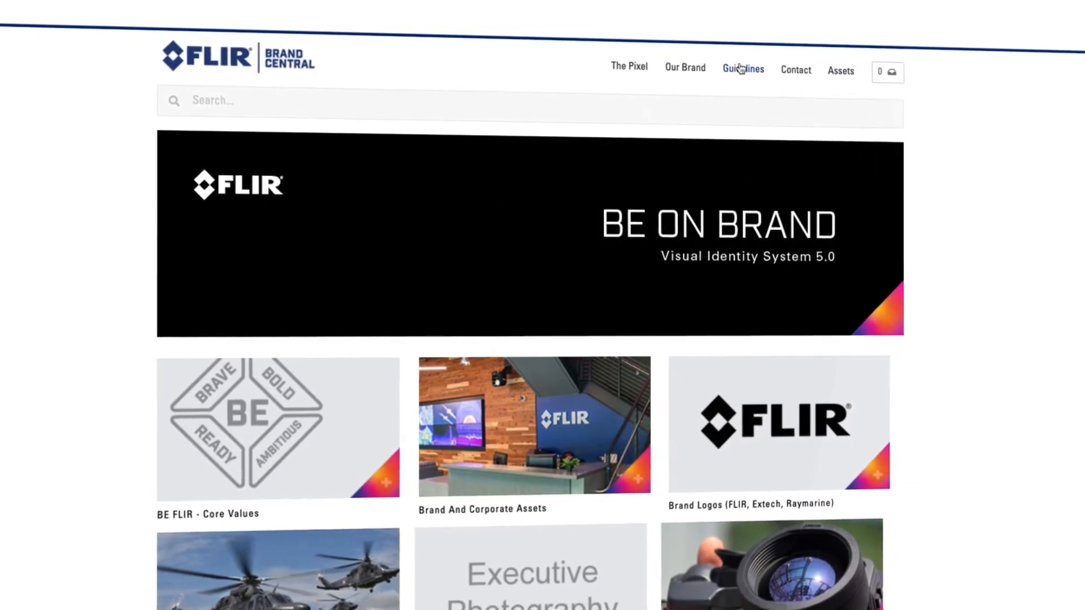
# Open Guidelines > Brand Colors in FLIR Brand Central and scroll the page
pyautogui.click(743, 68)
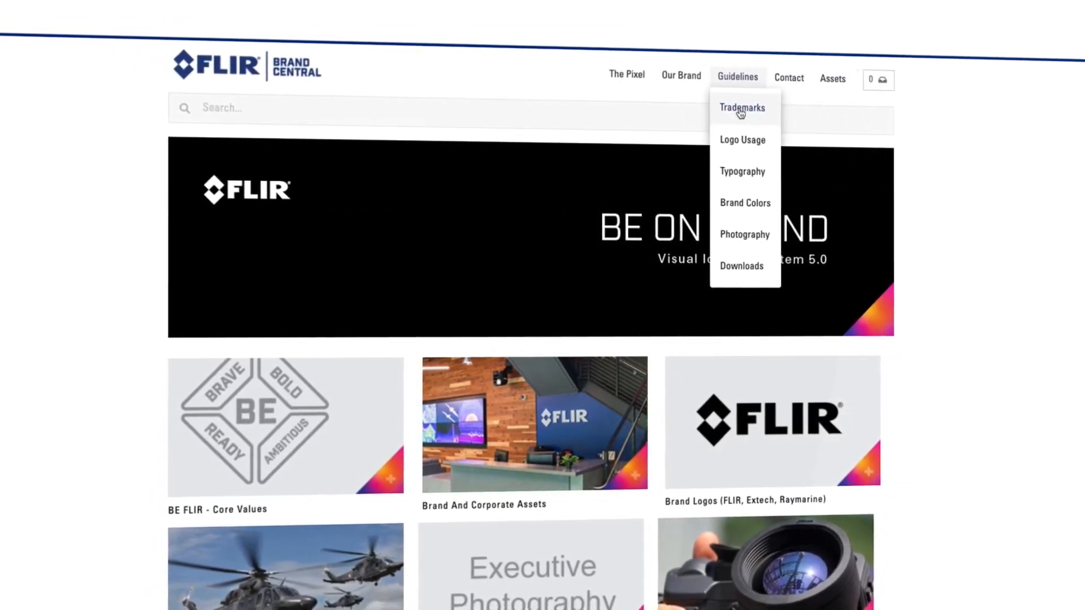
pyautogui.click(746, 203)
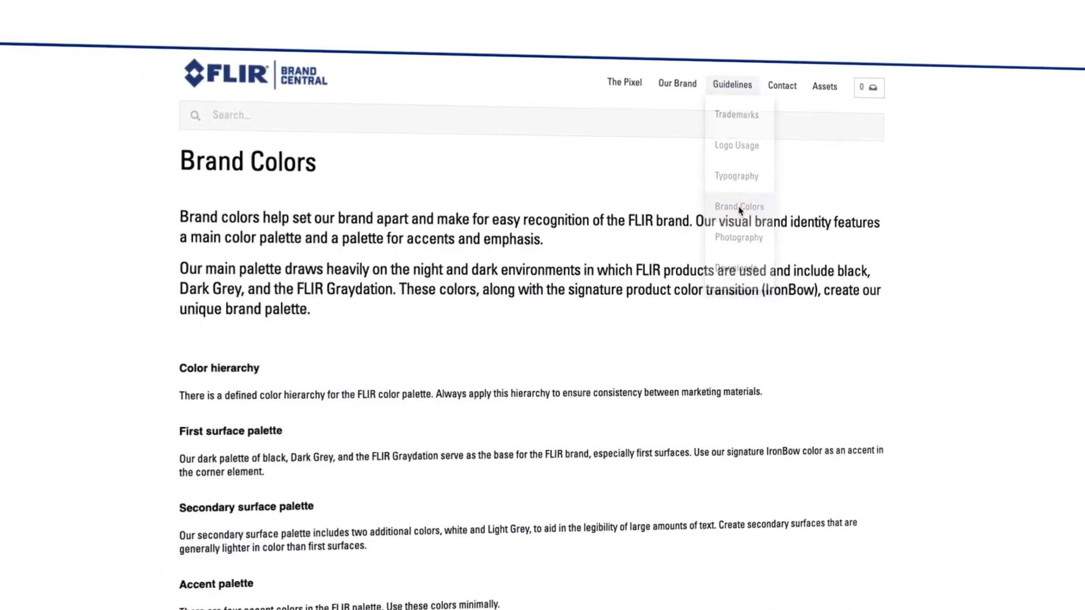
pyautogui.scroll(-3)
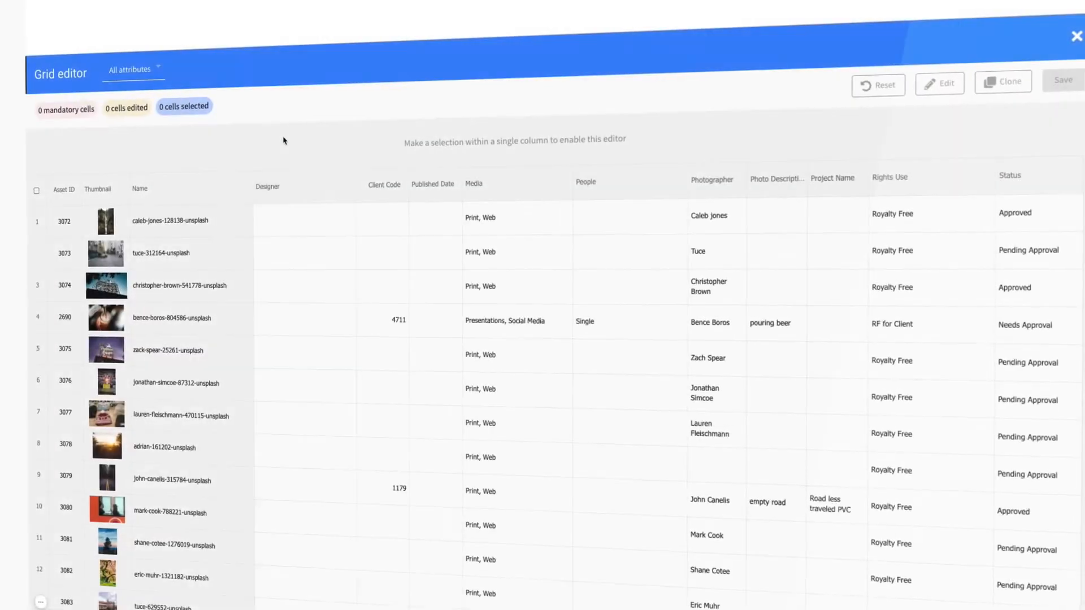
# Select the whole Designer column and show the designer choices
pyautogui.click(266, 186)
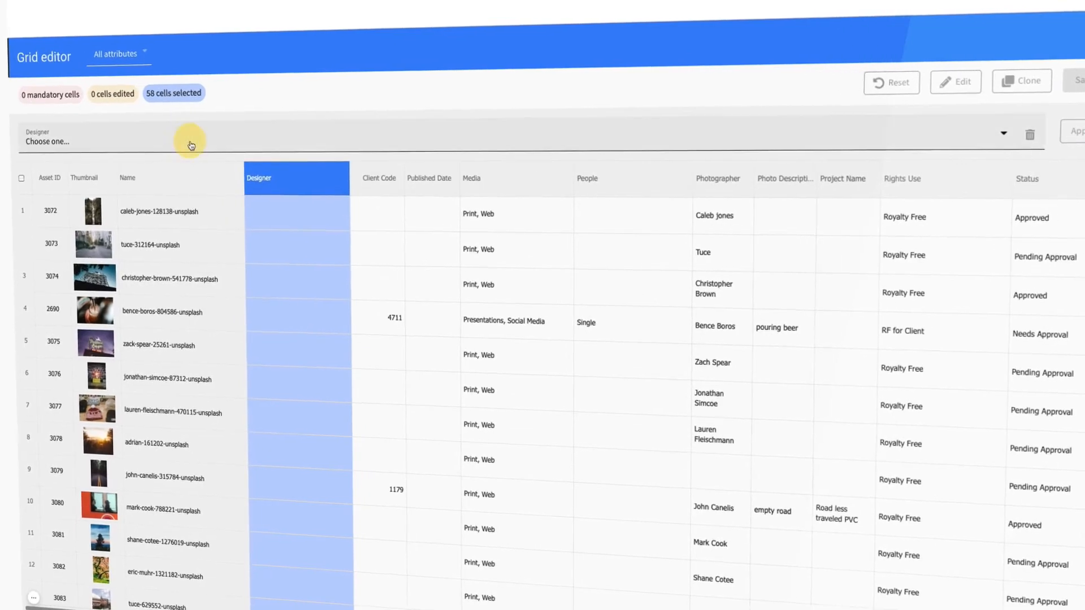
pyautogui.click(173, 142)
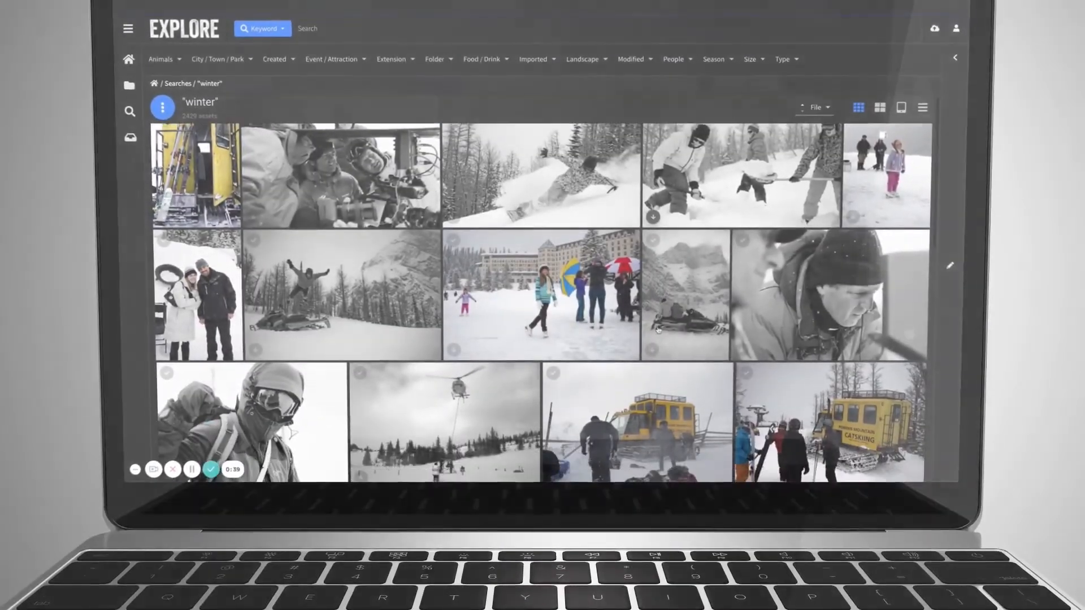
# Scroll through the Explore portal's 'winter' search results
pyautogui.scroll(-3)
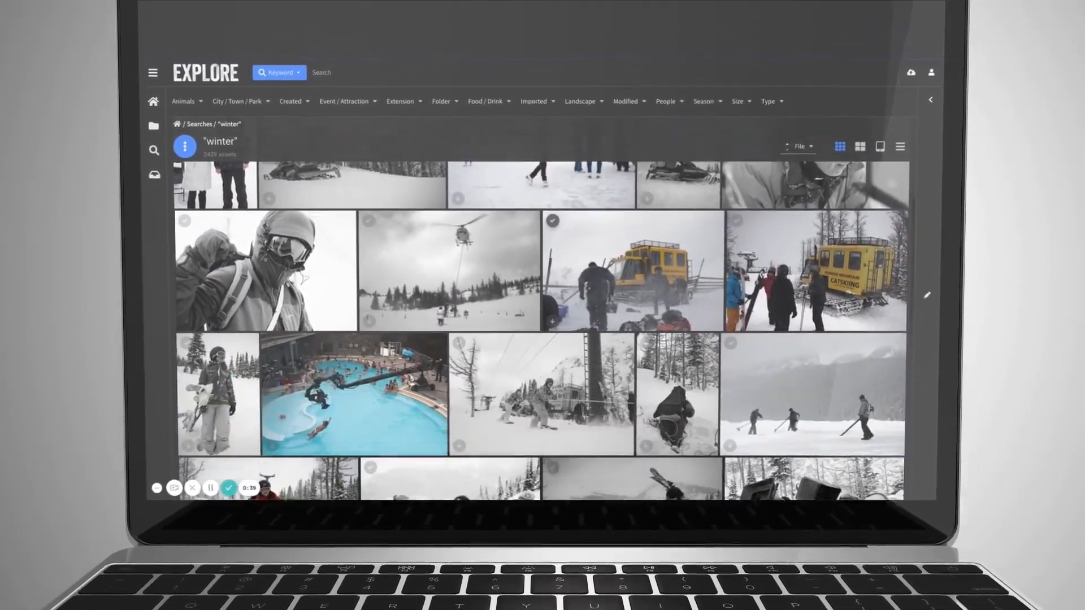